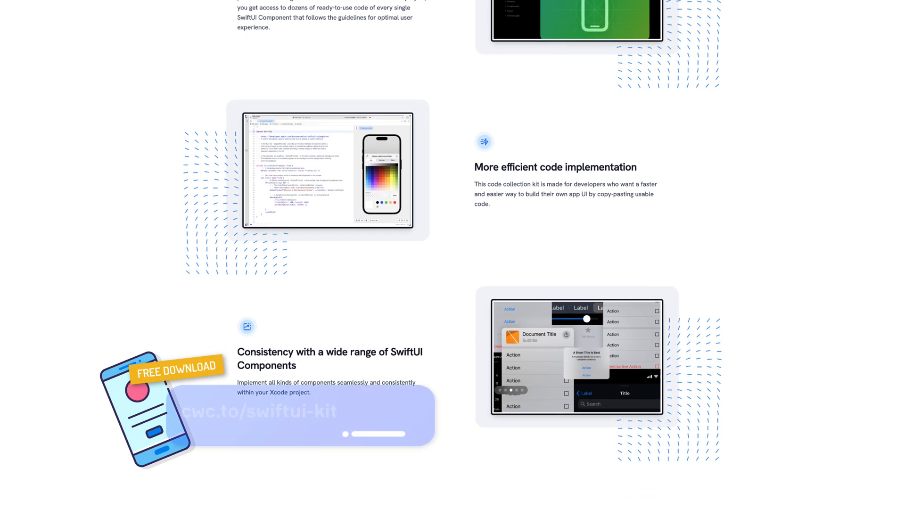
Insert Label("Test", ...) at the top of the VStack using the title/image initializer.
{"action": "scroll", "scroll_direction": "down", "scroll_amount": 3}
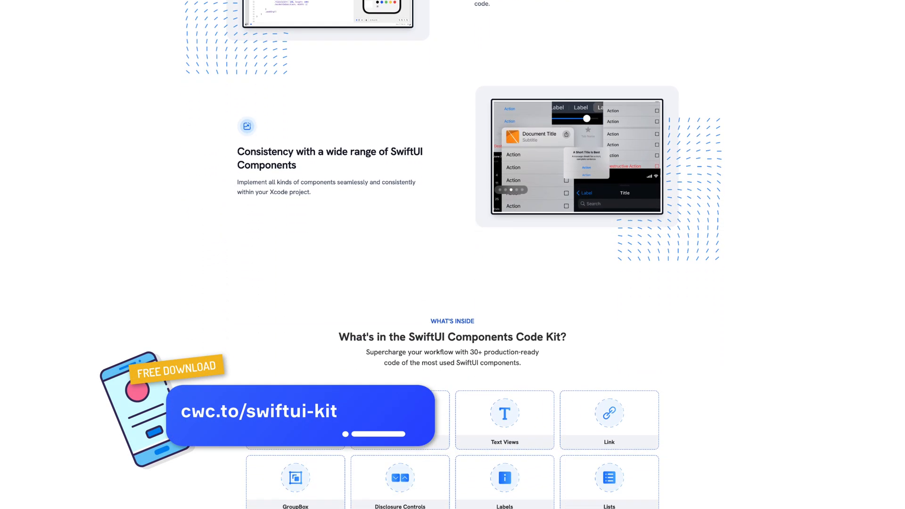
{"action": "scroll", "scroll_direction": "down", "scroll_amount": 3}
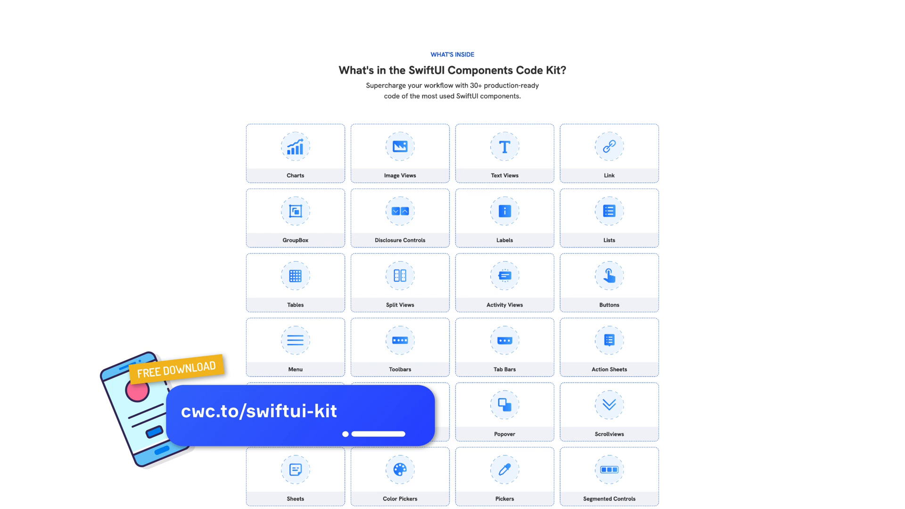
{"action": "scroll", "scroll_direction": "down", "scroll_amount": 3}
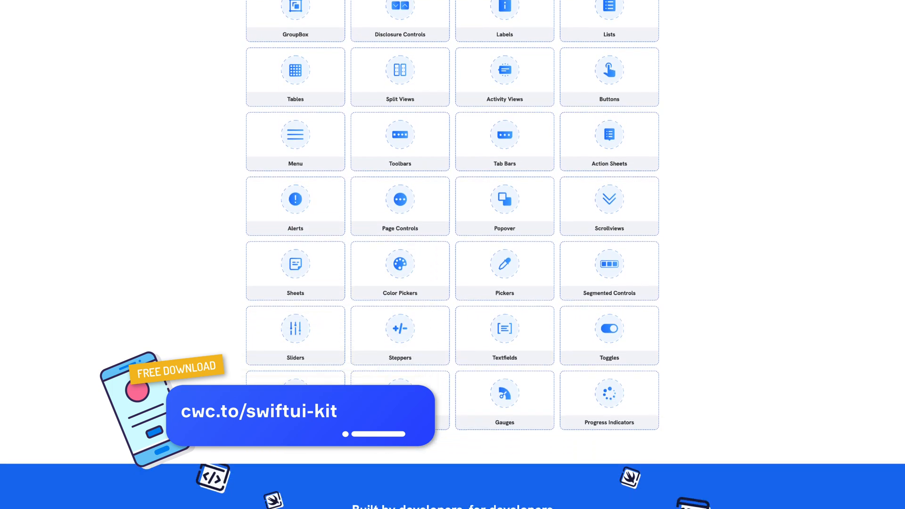
{"action": "scroll", "scroll_direction": "down", "scroll_amount": 3}
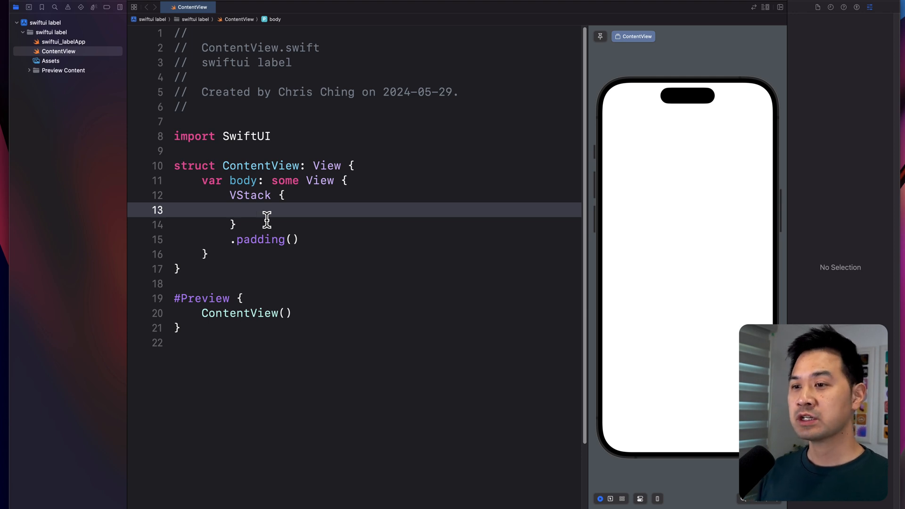
{"action": "type", "text": "Label(LocalizedStringKey, image: String"}
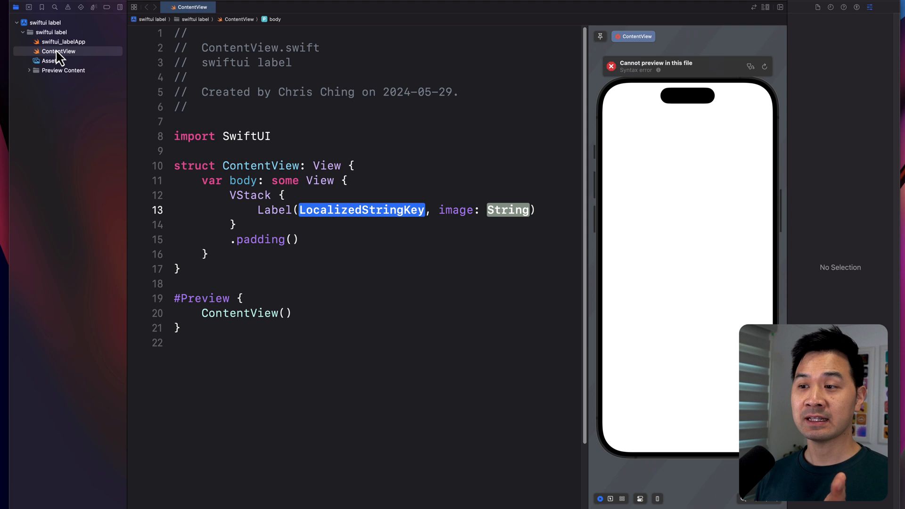
{"action": "type", "text": "\""}
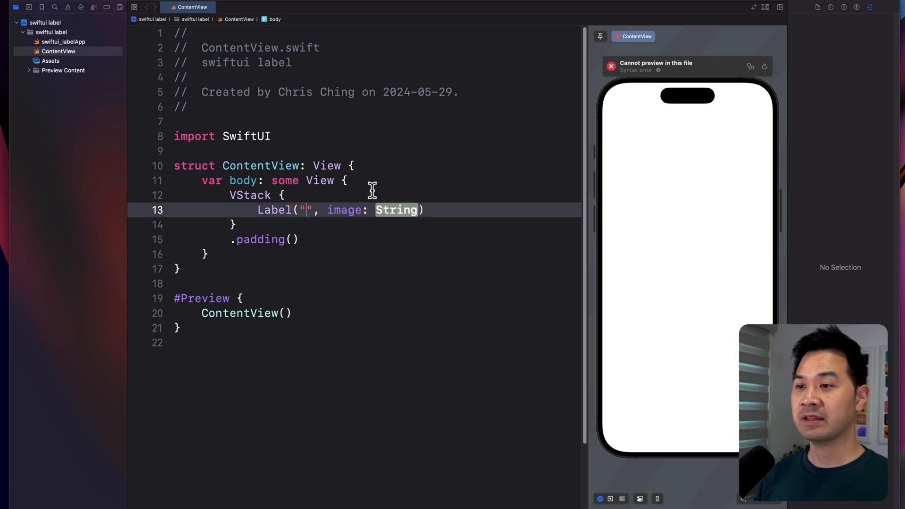
{"action": "type", "text": "Test"}
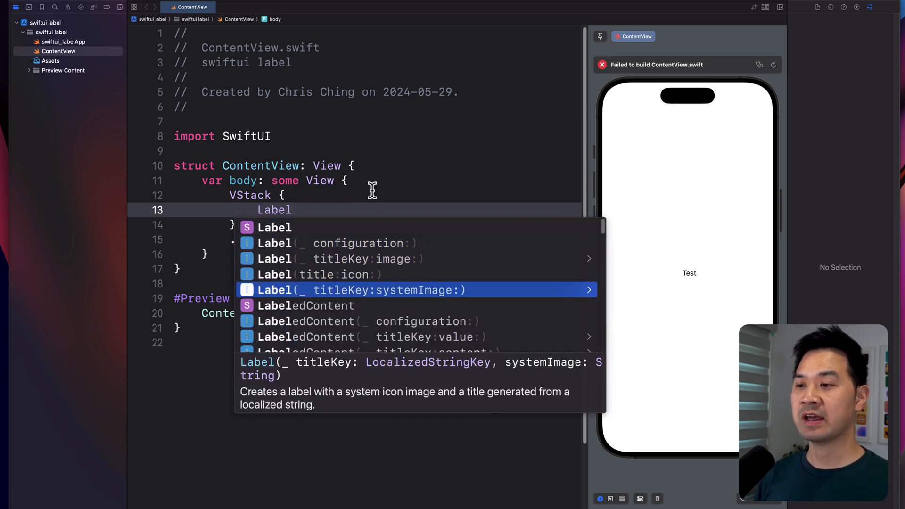
{"action": "mouse_move", "coordinate": [329, 210]}
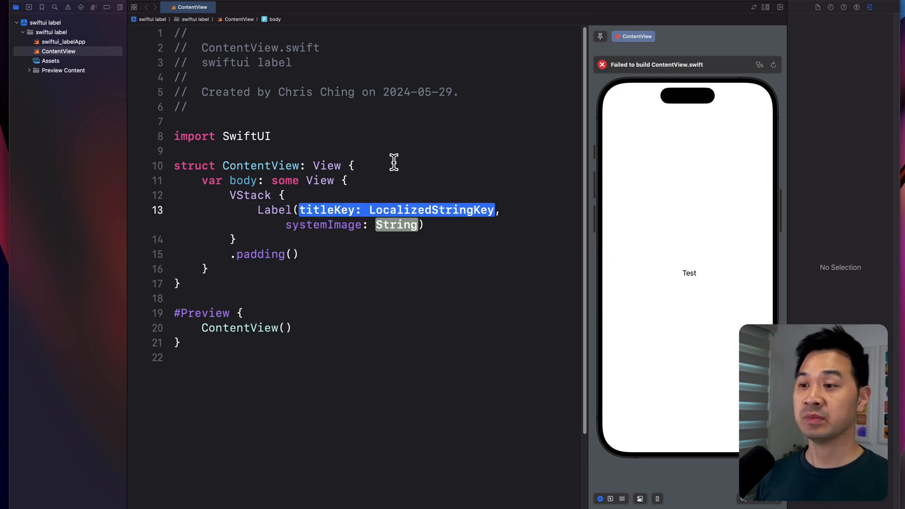
Change the label to Label("Apple", systemImage: "apple.logo").
{"action": "type", "text": "\"Apple\", systemImage: \"apple\")"}
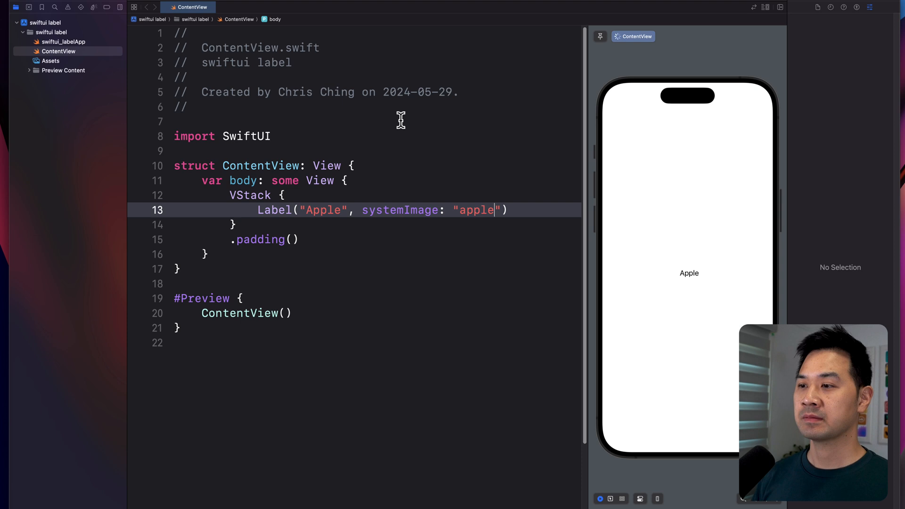
{"action": "type", "text": ".logo"}
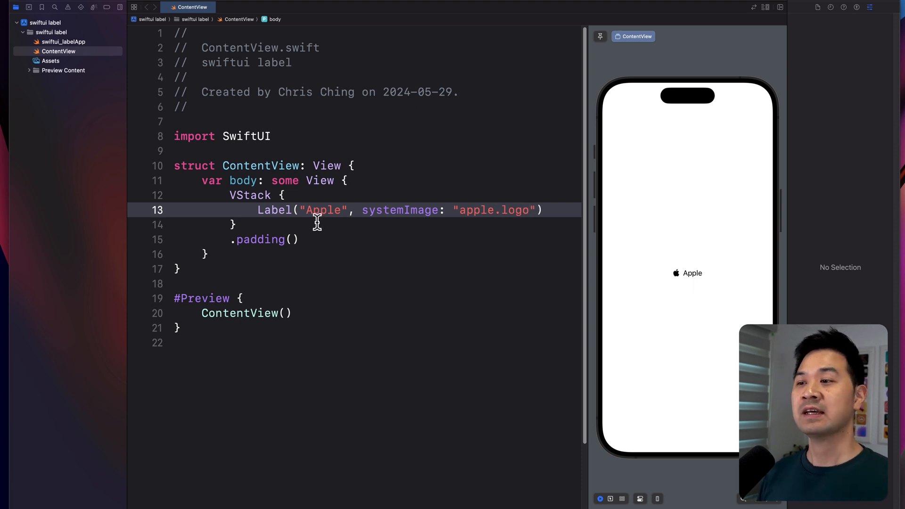
{"action": "mouse_move", "coordinate": [434, 227]}
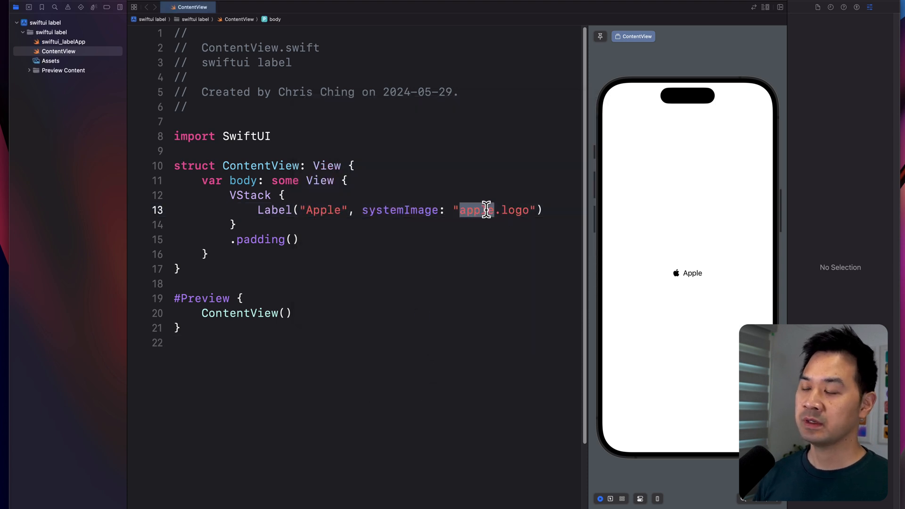
Replace the apple.logo symbol name with an erasers SF Symbol to change the icon.
{"action": "type", "text": "erasers"}
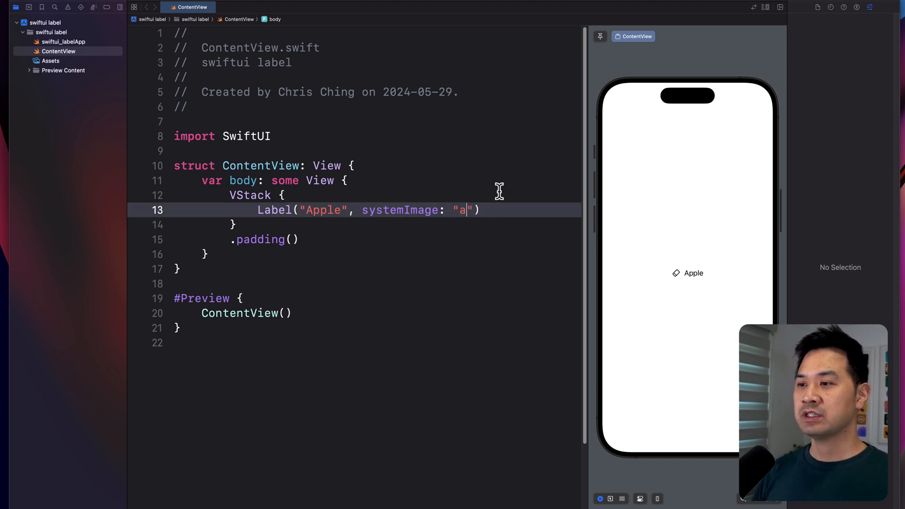
Restore the apple.logo symbol and give the label a .frame(width: 250, height: 40).
{"action": "type", "text": "pple."}
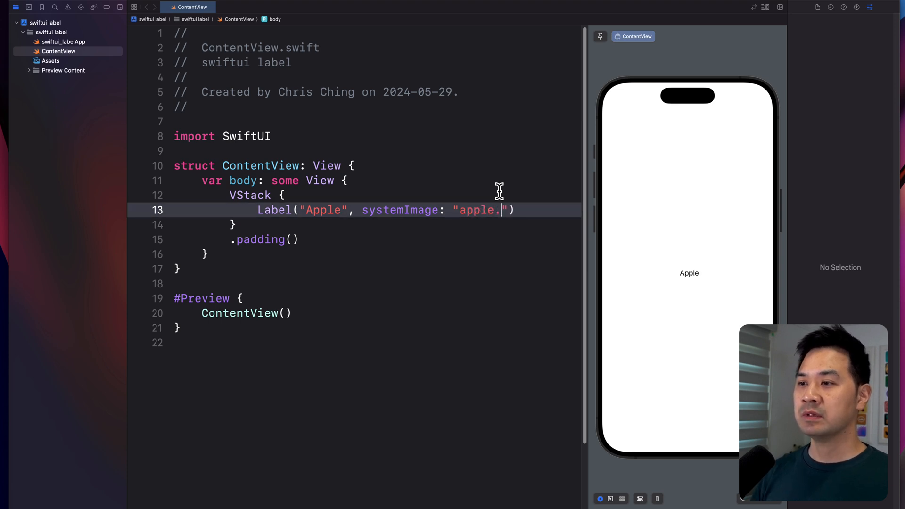
{"action": "type", "text": "logo"}
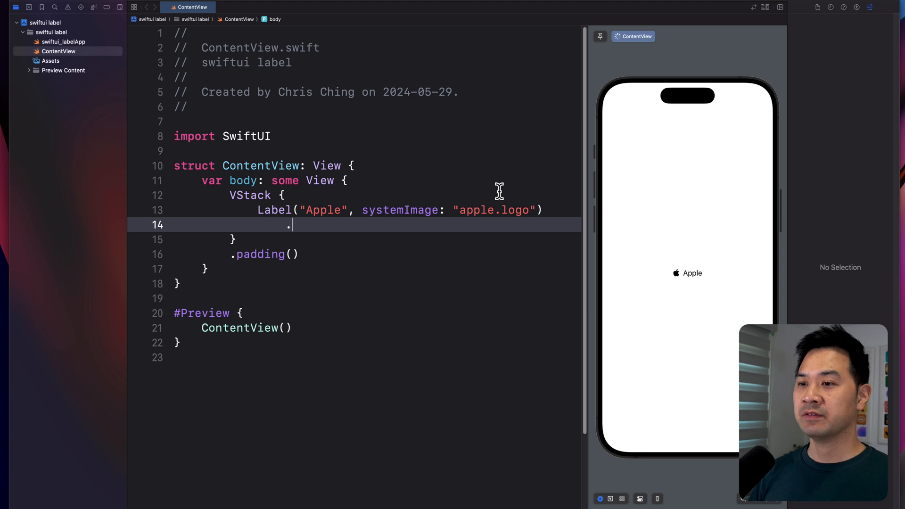
{"action": "type", "text": "frame("}
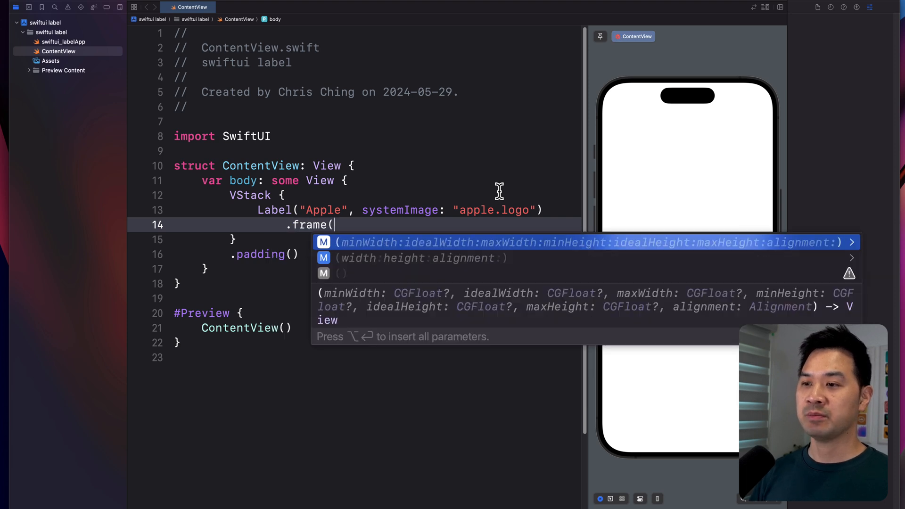
{"action": "type", "text": "width: 250, height: 40"}
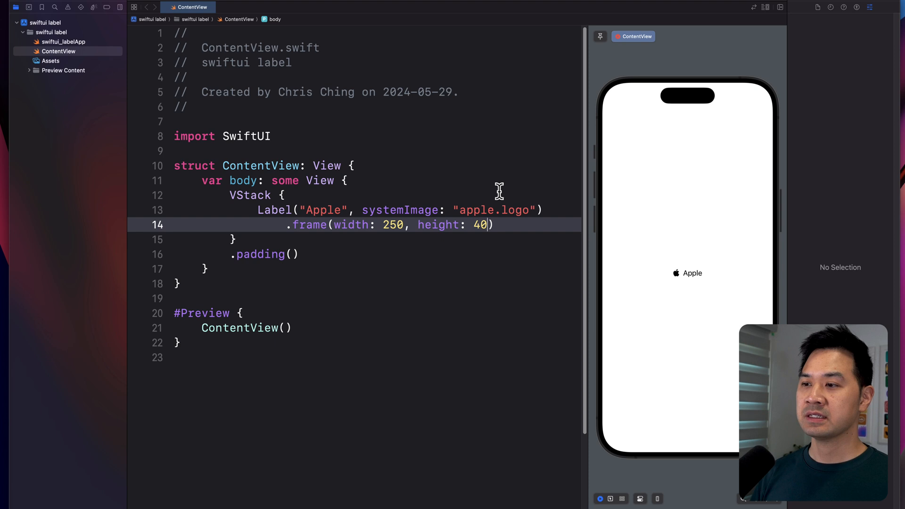
Add .background(.black), .foregroundStyle(.white) and start .clipShape(RoundedRectangle...).
{"action": "type", "text": ".bg"}
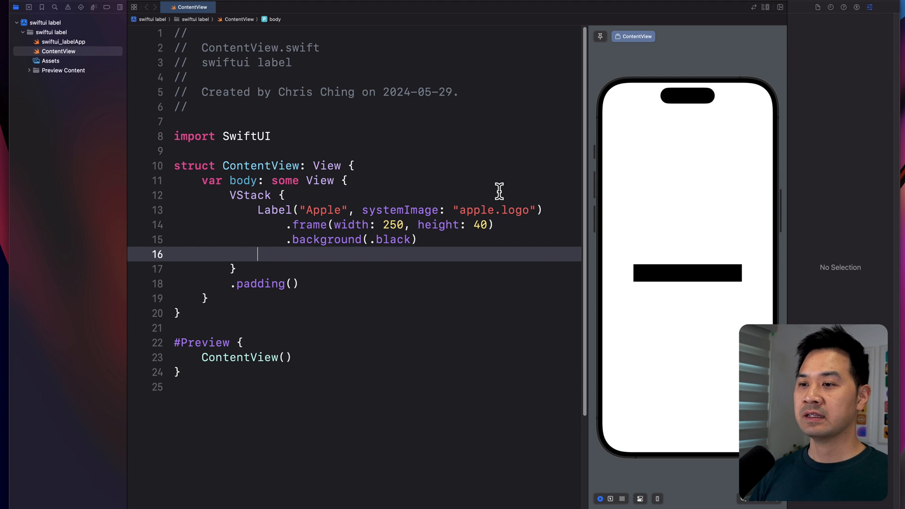
{"action": "type", "text": ".foregroundStyle(.white"}
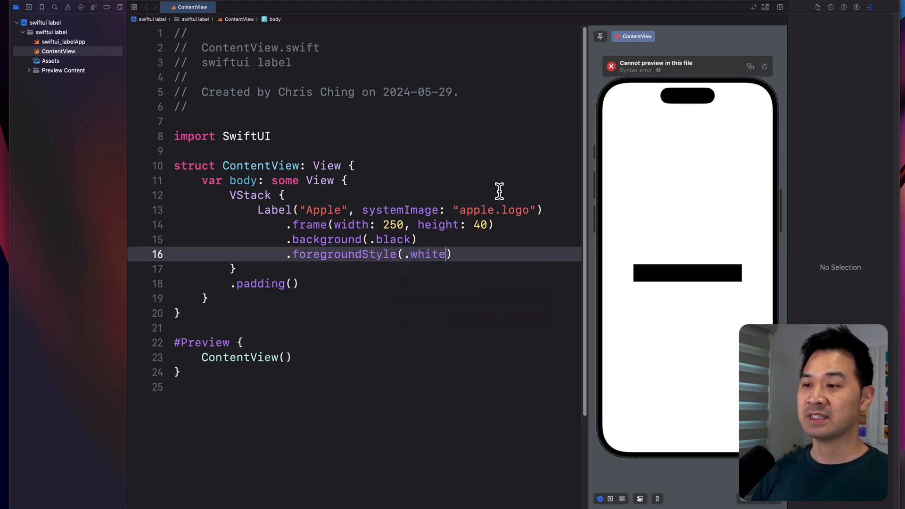
{"action": "type", "text": ".clipShape(Circle("}
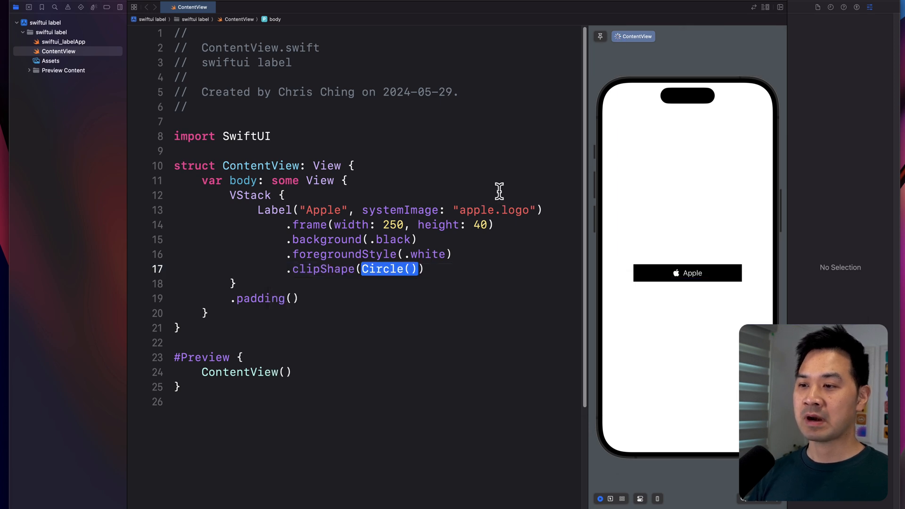
{"action": "type", "text": "RoundedRectang"}
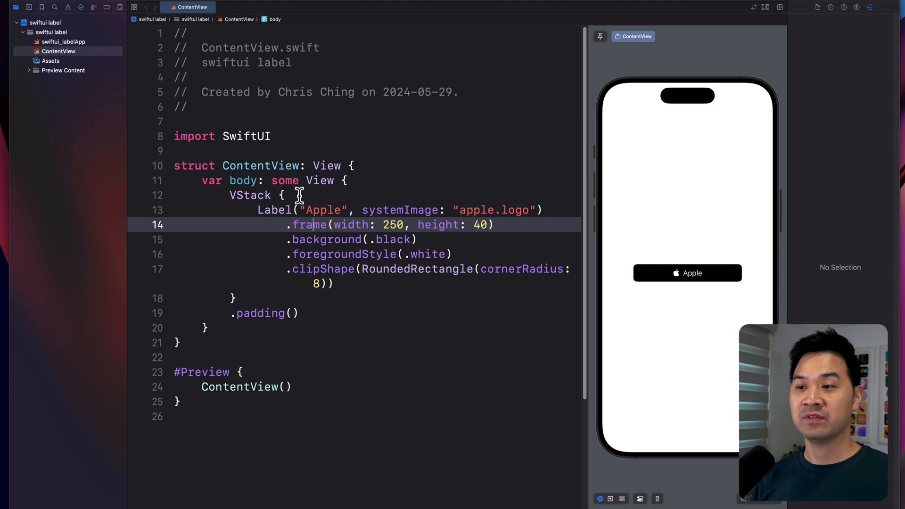
{"action": "mouse_move", "coordinate": [323, 224]}
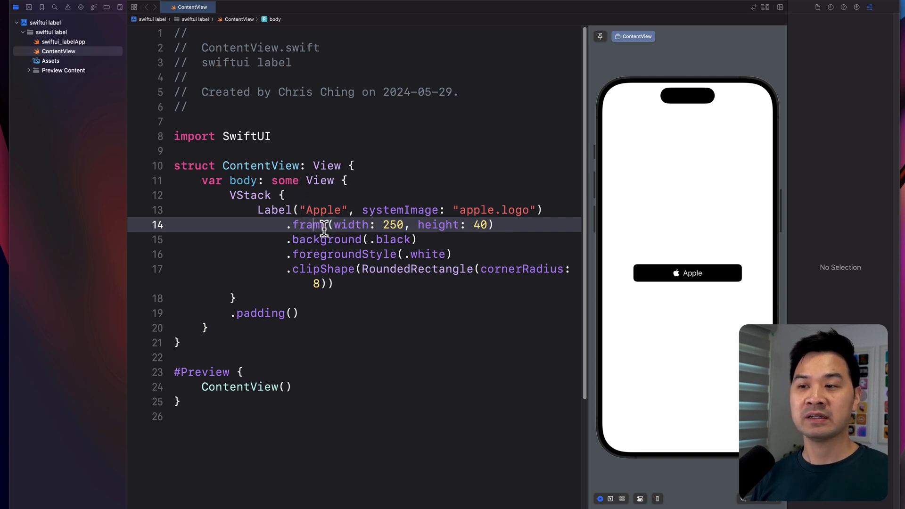
{"action": "mouse_move", "coordinate": [250, 210]}
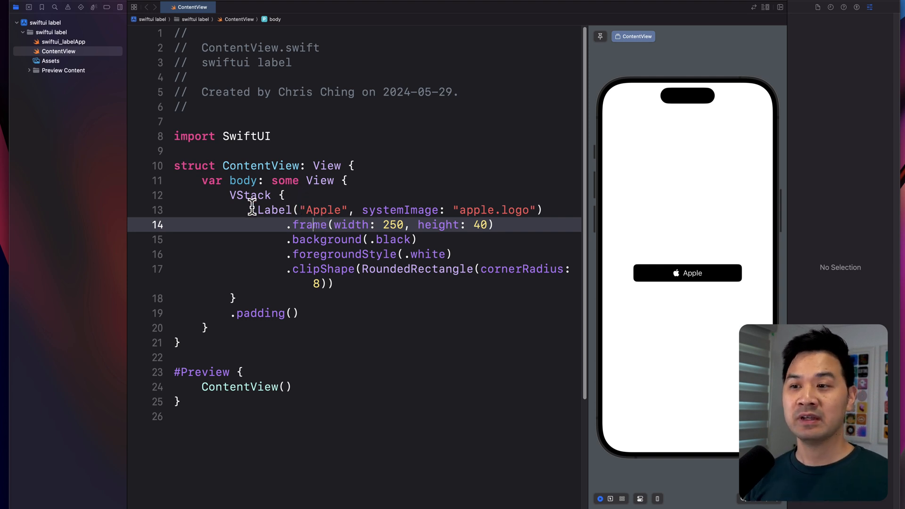
Finish .clipShape(RoundedRectangle(cornerRadius: 8)) and review the rounded label in the preview.
{"action": "left_click_drag", "start_coordinate": [258, 210], "coordinate": [332, 284]}
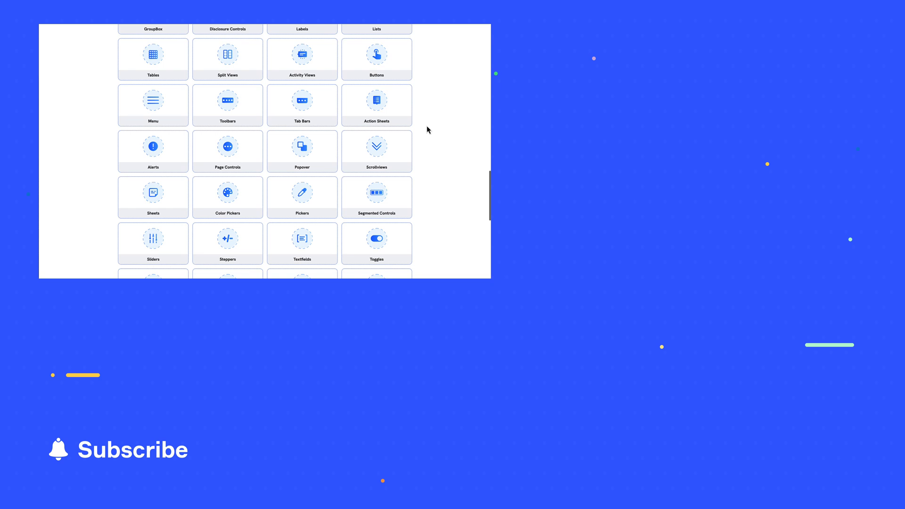
{"action": "scroll", "scroll_direction": "down", "scroll_amount": 3}
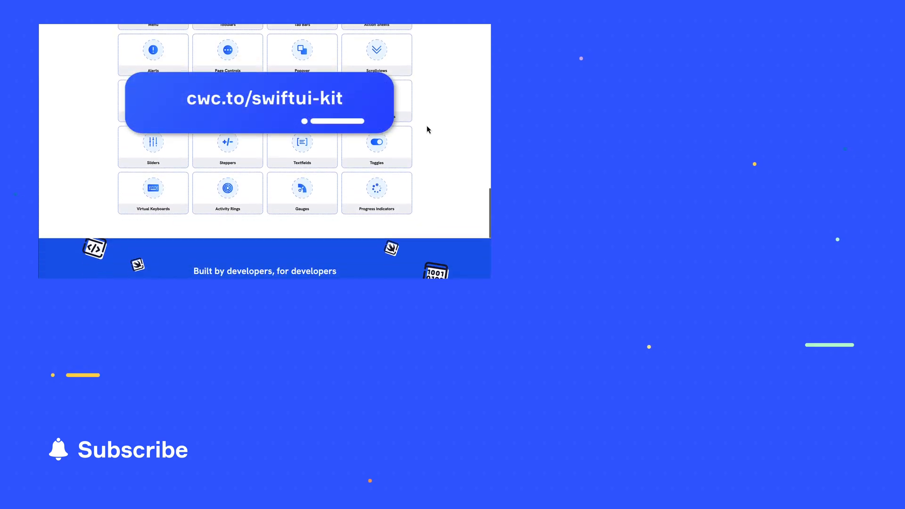
{"action": "scroll", "scroll_direction": "down", "scroll_amount": 3}
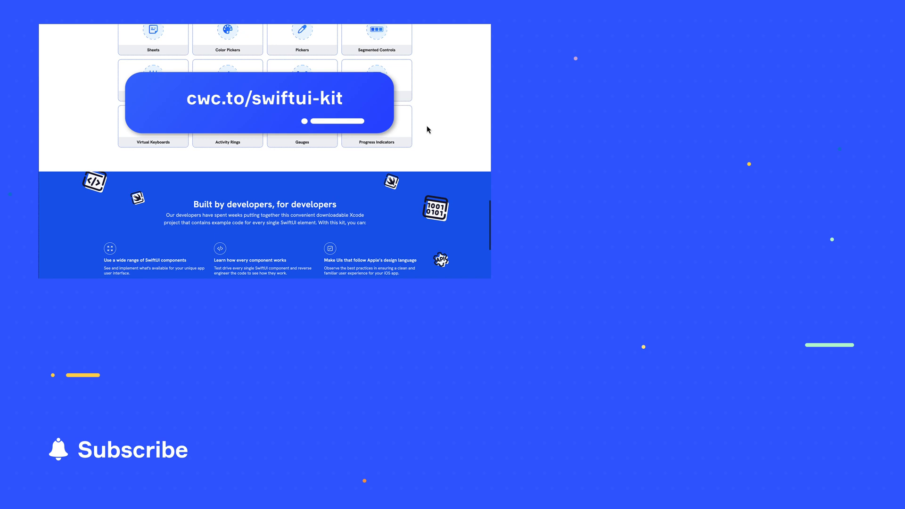
{"action": "scroll", "scroll_direction": "down", "scroll_amount": 3}
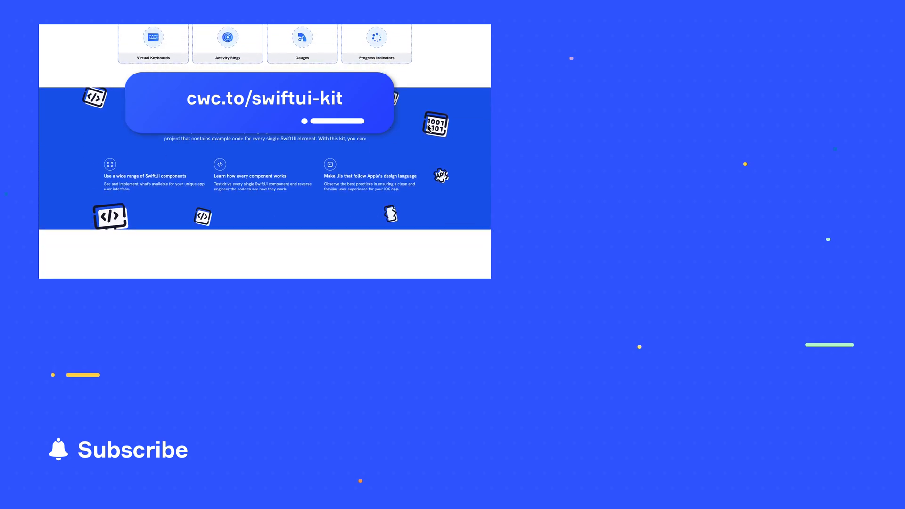